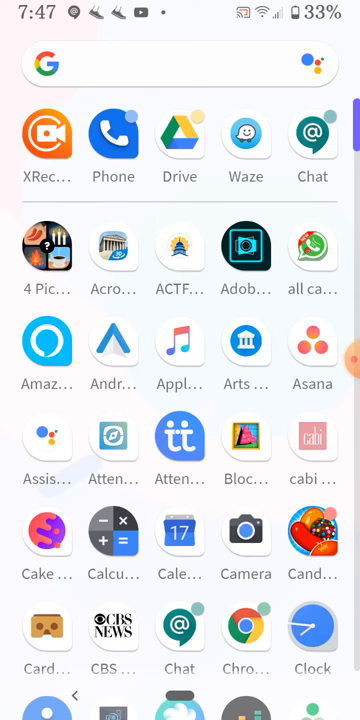
# Step: Launch Recorder, return to the recordings list, and start a new recording
pyautogui.scroll(-3)
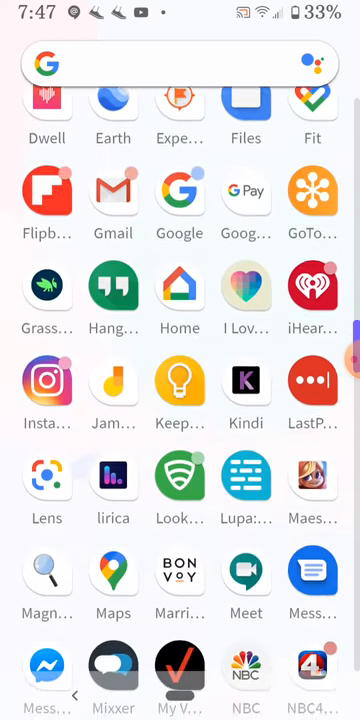
pyautogui.scroll(-3)
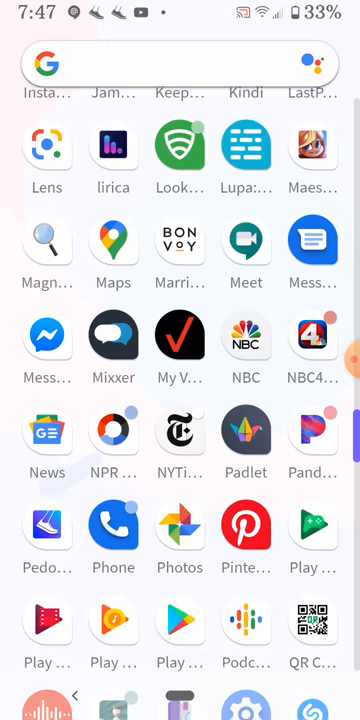
pyautogui.scroll(-3)
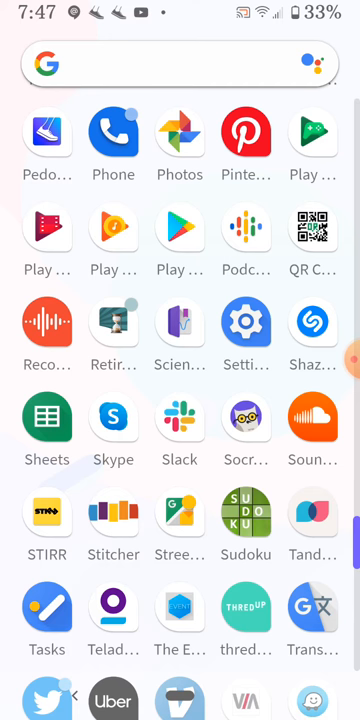
pyautogui.click(46, 323)
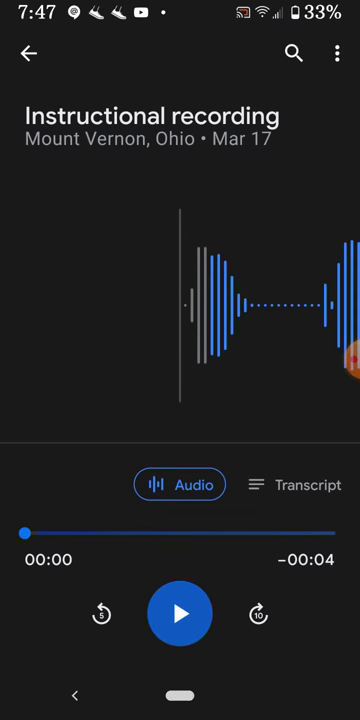
pyautogui.click(27, 54)
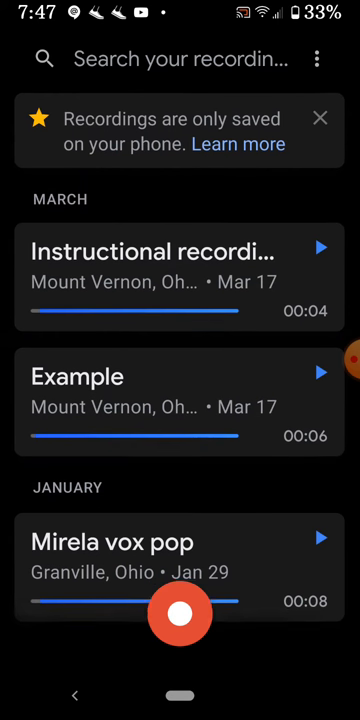
pyautogui.scroll(-3)
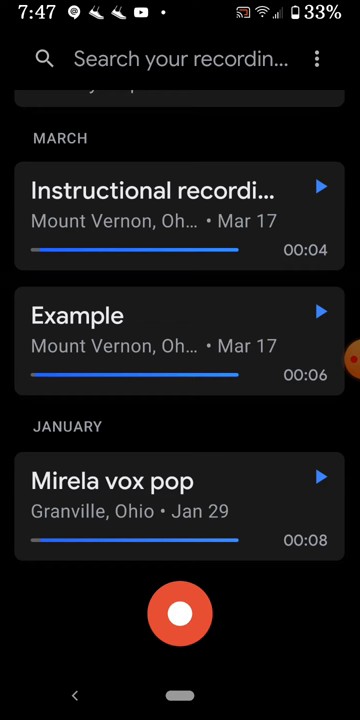
pyautogui.click(180, 616)
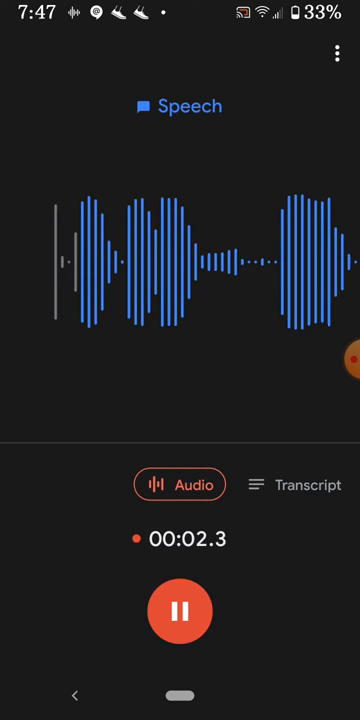
# Step: Pause the recording at about three seconds and open the Add title field
pyautogui.click(180, 611)
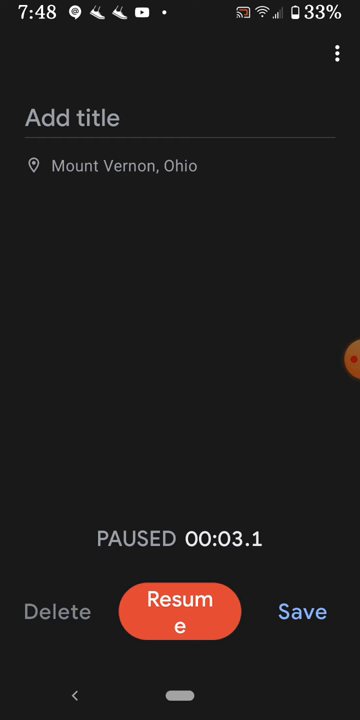
pyautogui.click(72, 118)
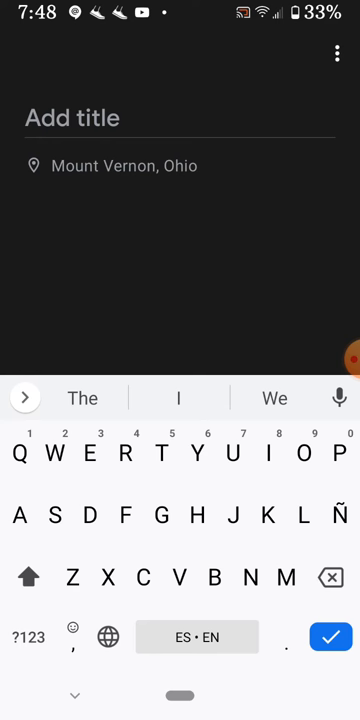
# Step: Title the recording 'Audio file example' and save it
pyautogui.write('Audio')
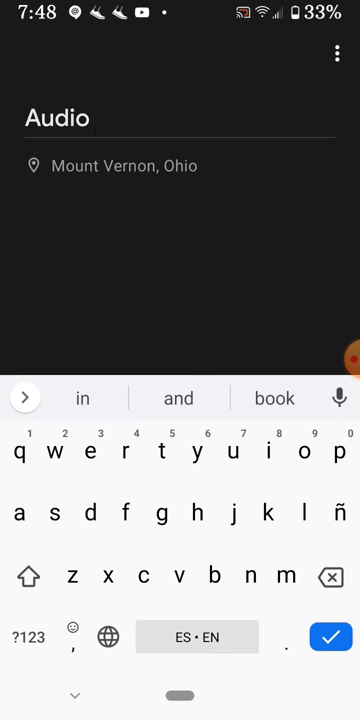
pyautogui.write('file')
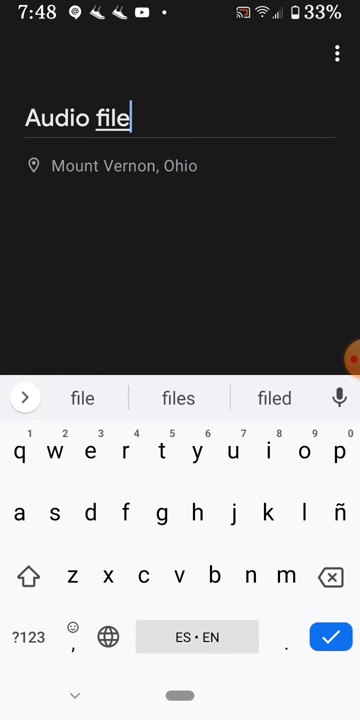
pyautogui.write('example')
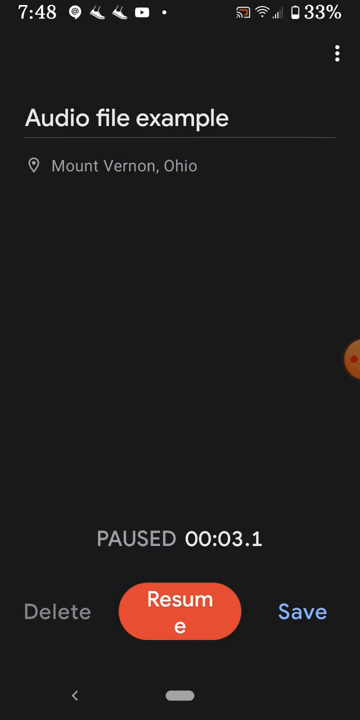
pyautogui.click(301, 612)
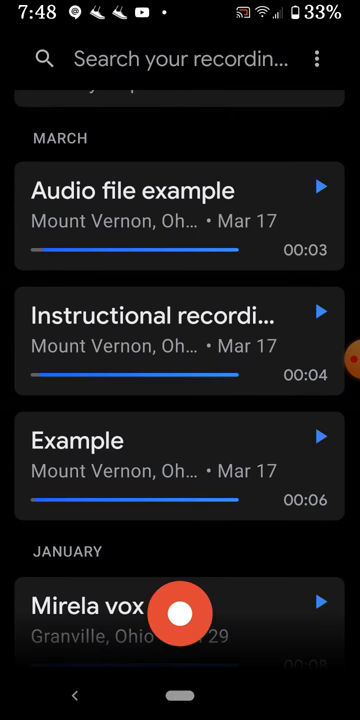
# Step: Open the 'Audio file example' recording and show its three-dot options menu
pyautogui.click(133, 190)
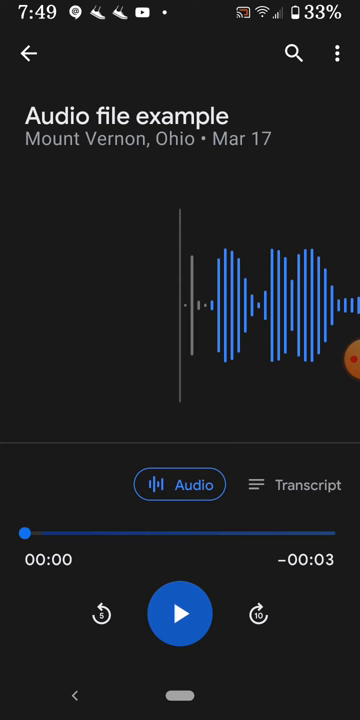
pyautogui.click(338, 53)
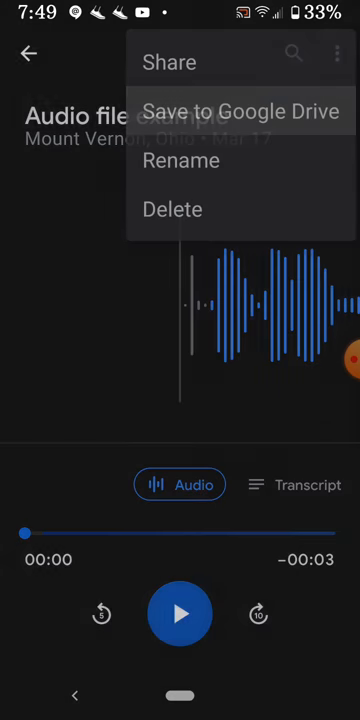
# Step: Save the recording to Google Drive with Audio Narrations as the destination folder
pyautogui.click(245, 111)
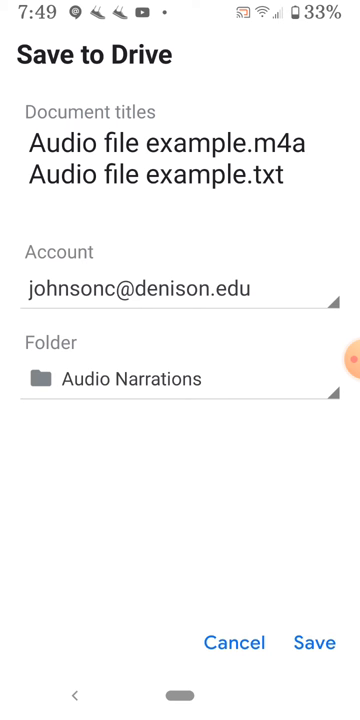
pyautogui.click(180, 380)
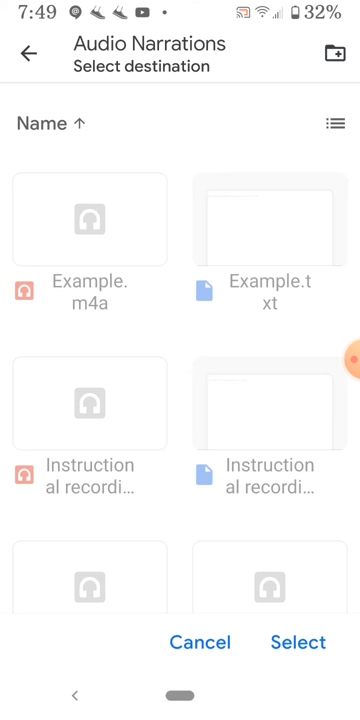
pyautogui.click(294, 642)
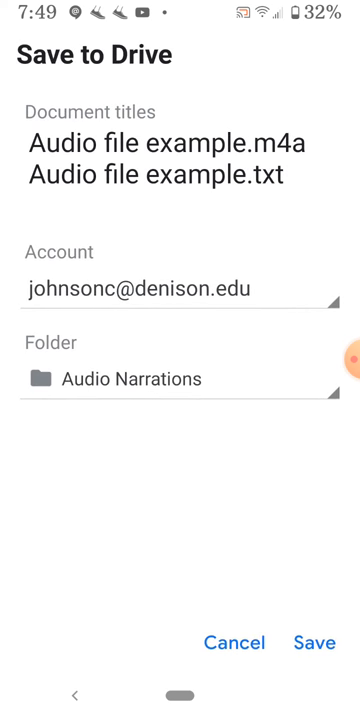
pyautogui.click(316, 643)
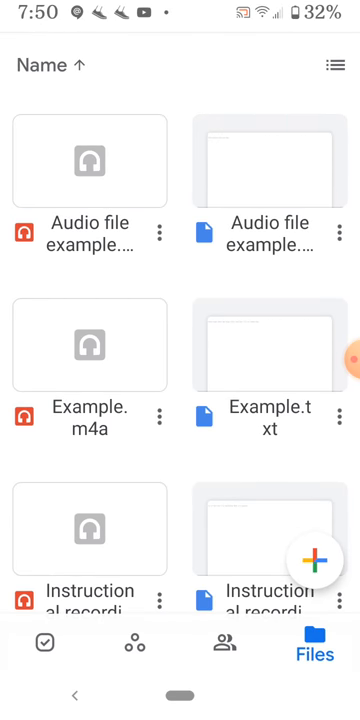
# Step: Preview 'Audio file example.m4a' in Drive, then go back to the Audio Narrations listing
pyautogui.click(91, 160)
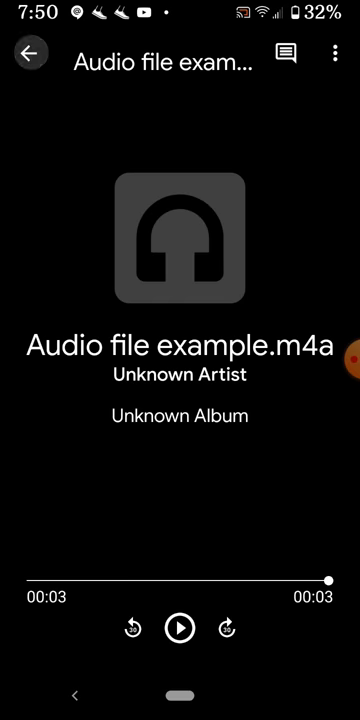
pyautogui.click(27, 55)
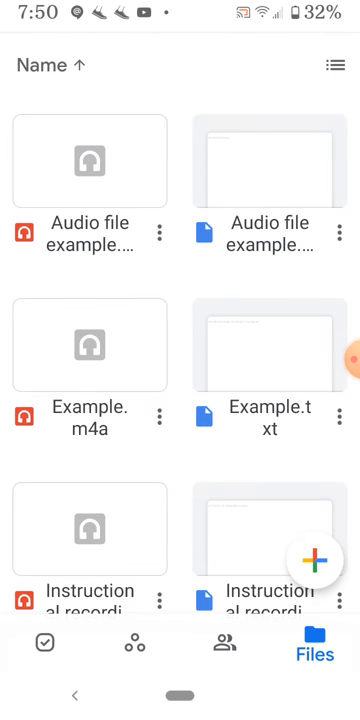